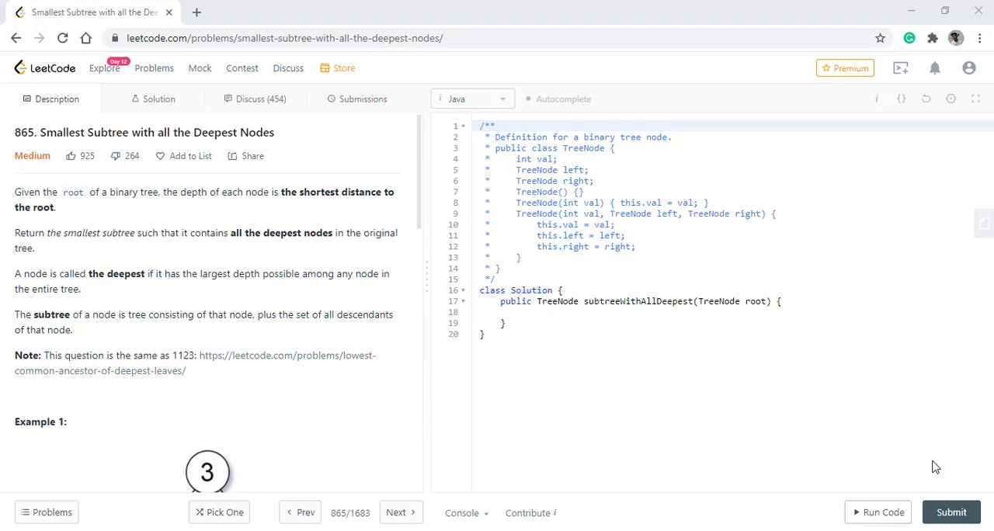
mouse_move(174, 377)
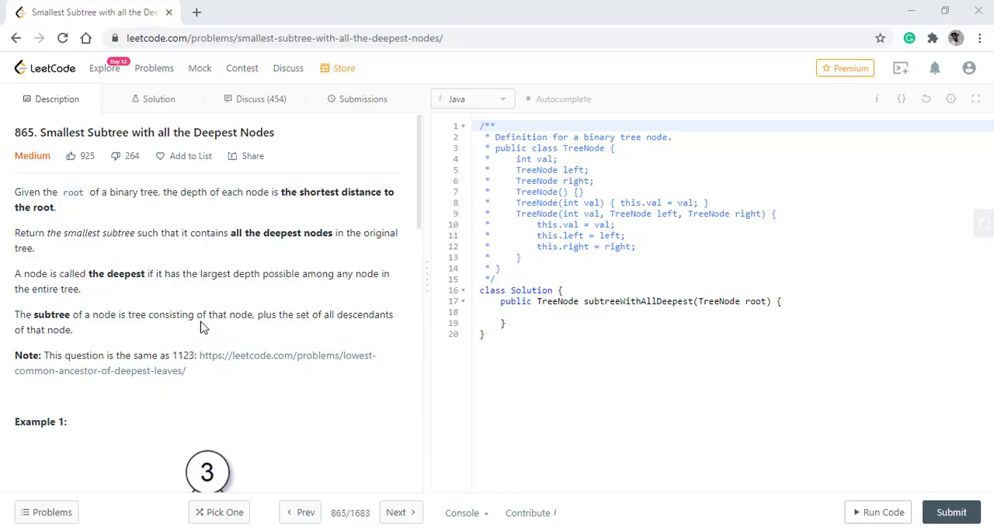
Declare the fields 'int maxDepth=-1;' and 'TreeNode result=null;' in the Solution class.
scroll(down, 3)
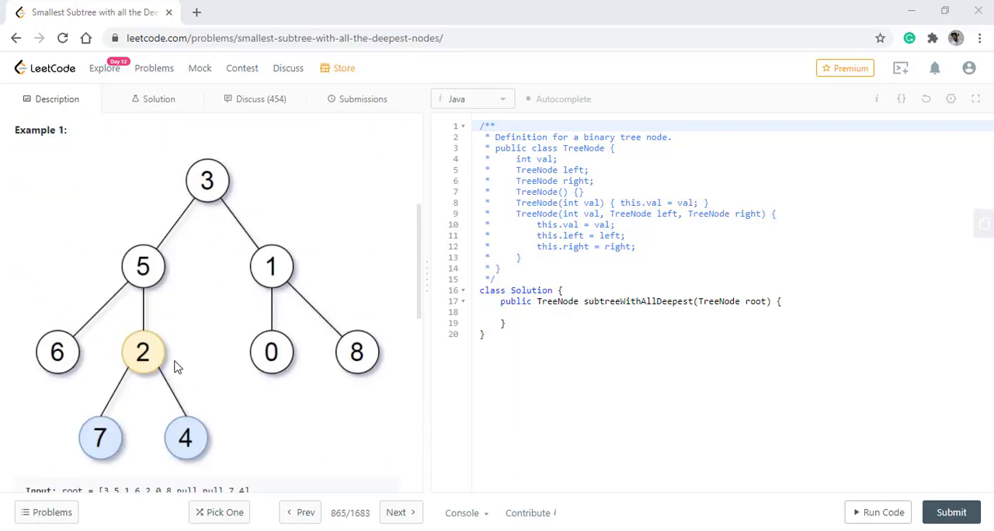
mouse_move(131, 418)
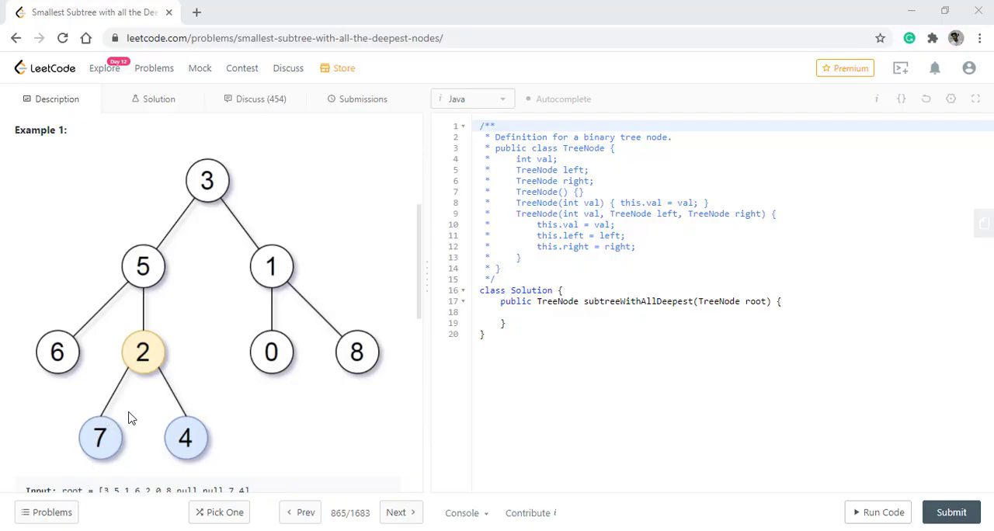
mouse_move(171, 427)
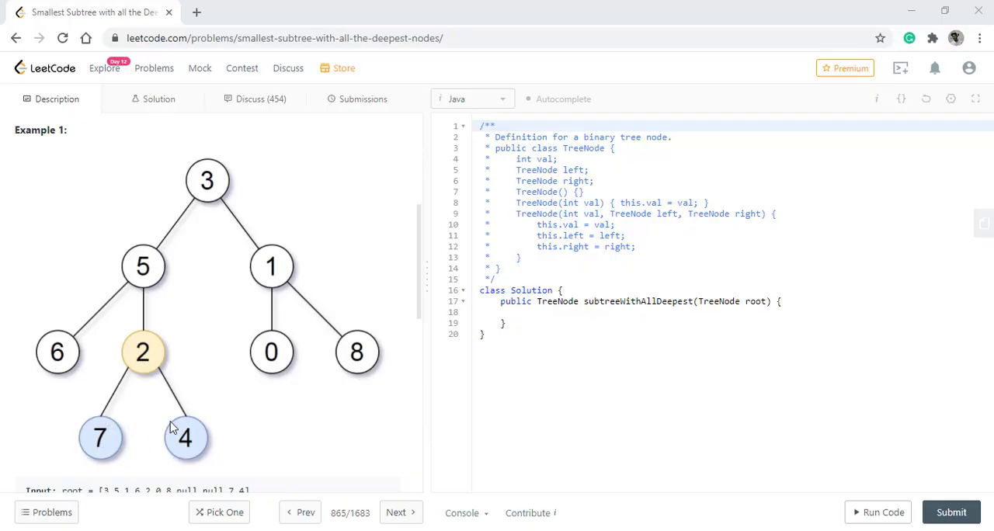
mouse_move(223, 449)
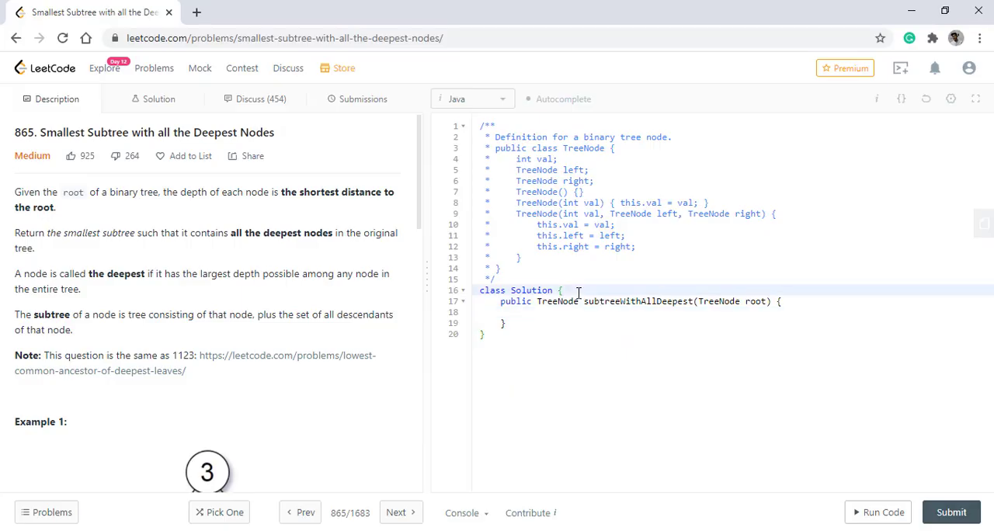
text(int ma)
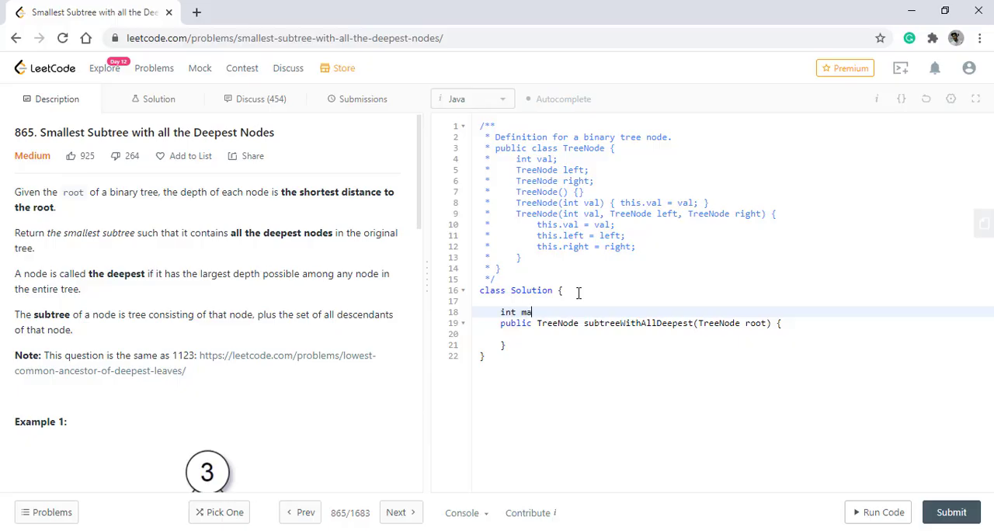
text(xDepth)
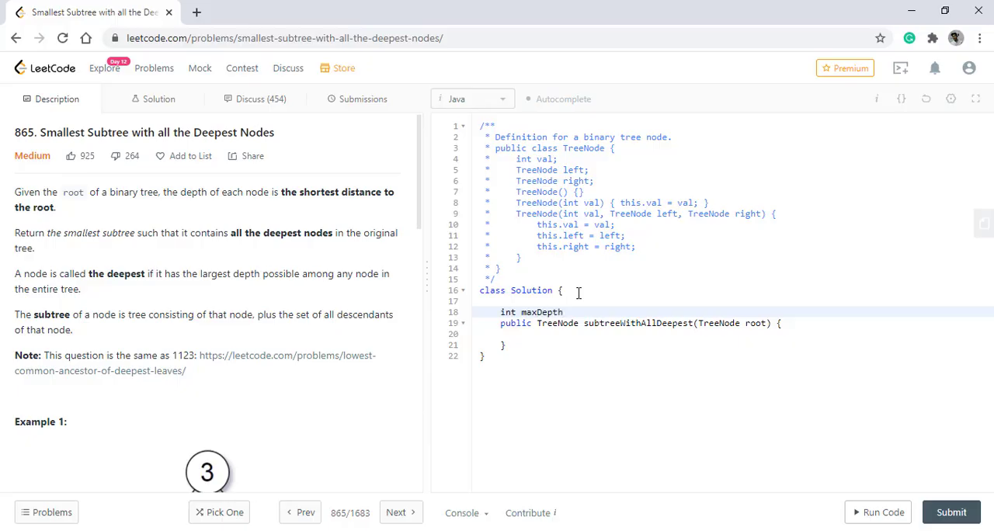
text(=-1)
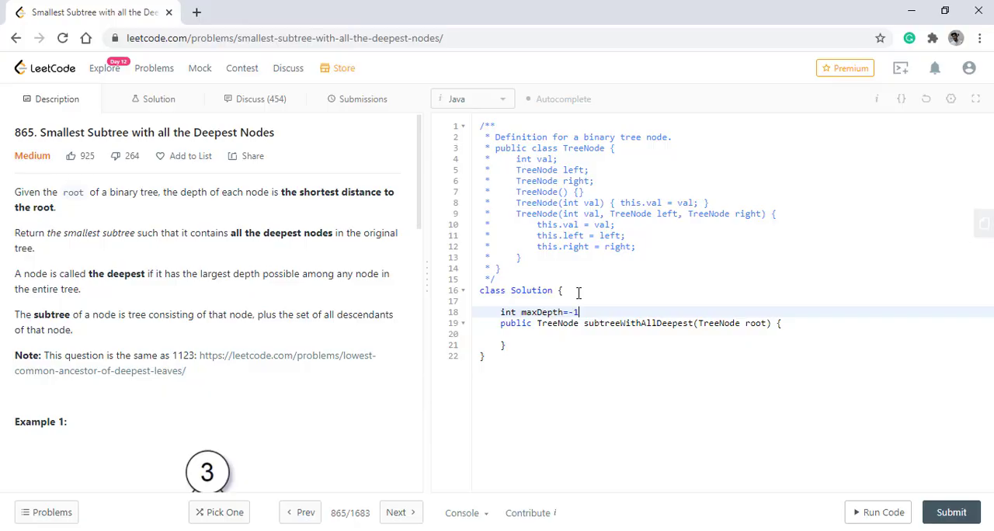
key(Enter)
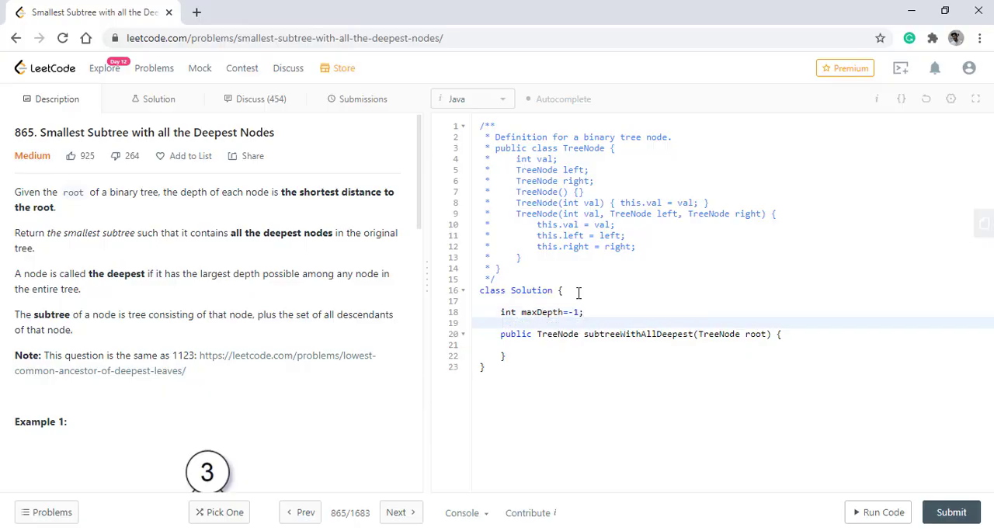
text(TreeNode result)
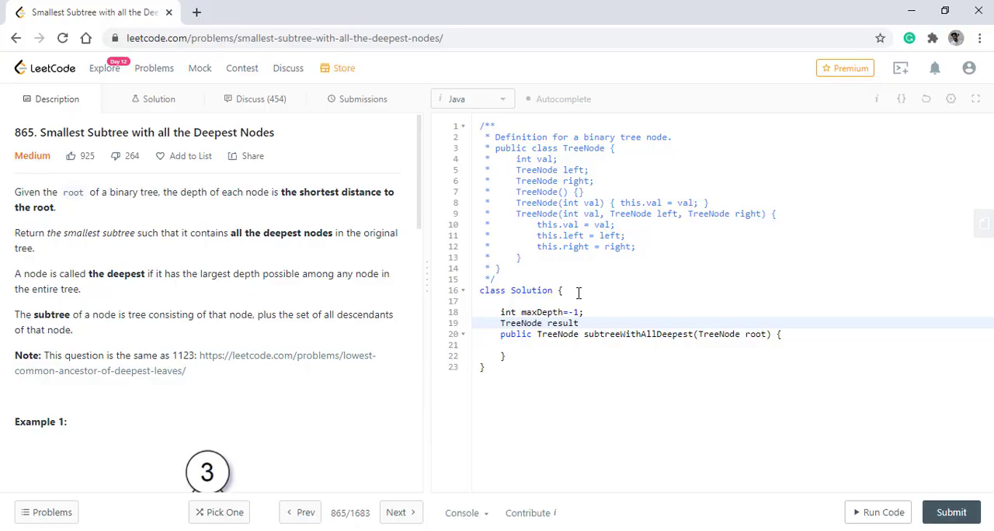
text(=null;)
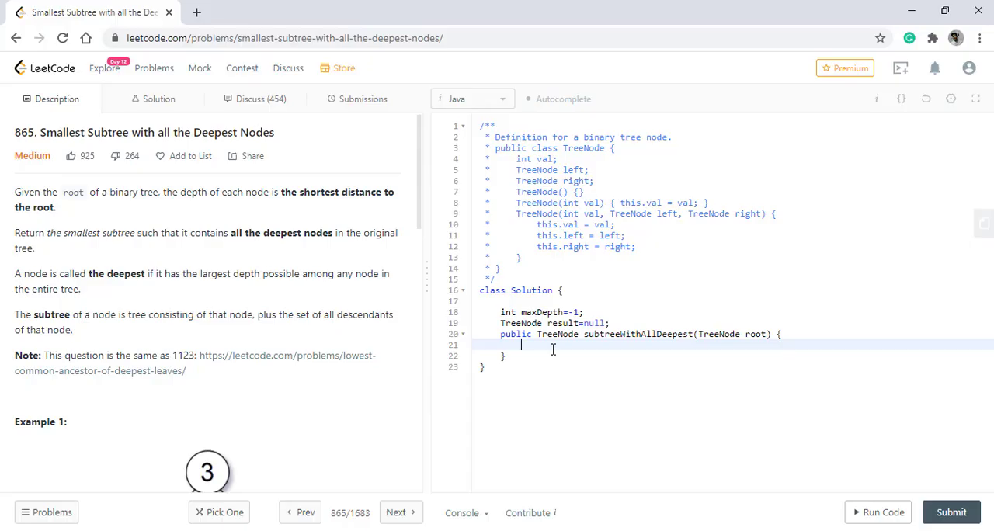
Make subtreeWithAllDeepest call postOrder(root) and return result, then begin the helper's int signature.
text(posto)
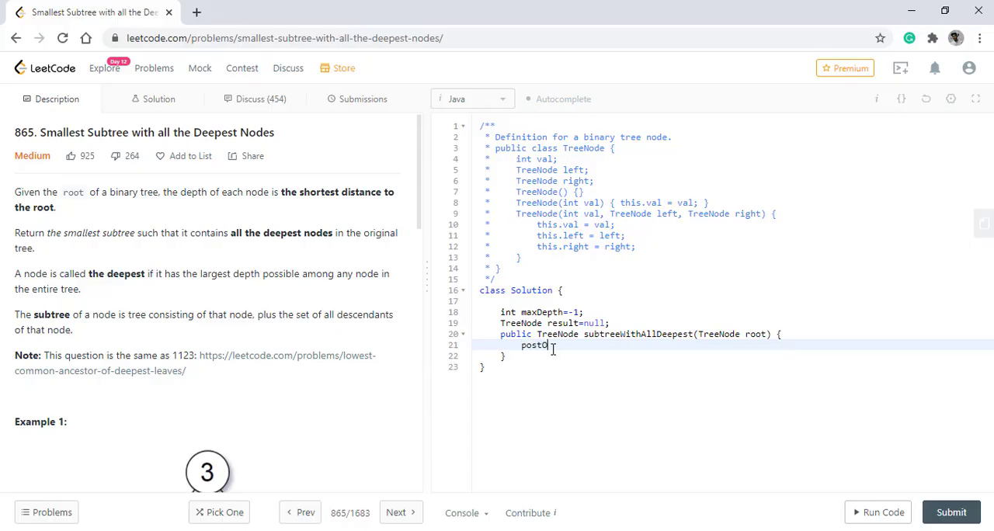
text(rder(root);)
text(return)
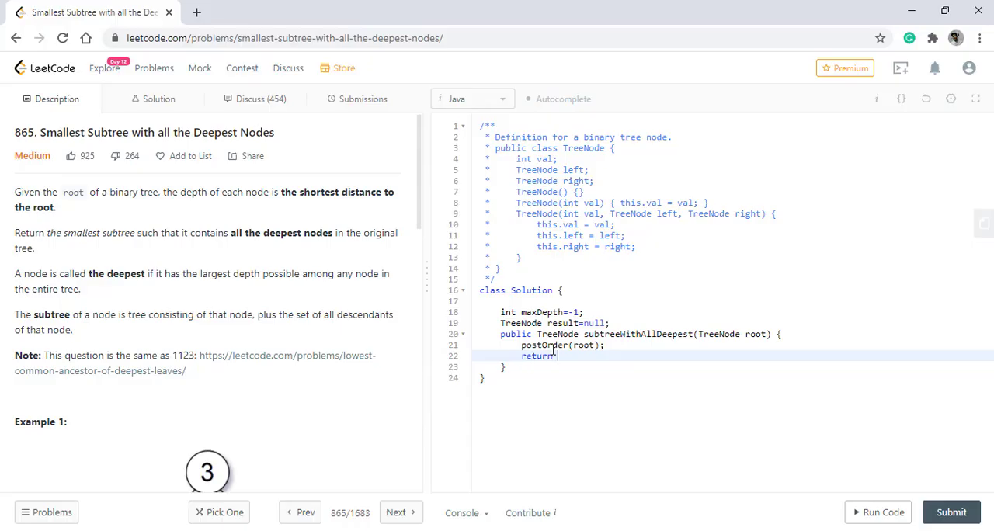
text(result;)
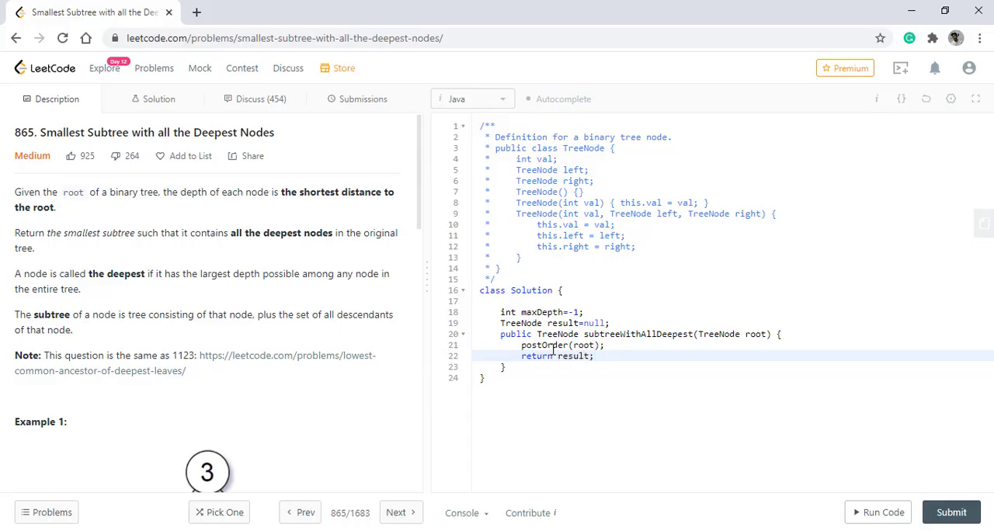
text(int postOrder(TreeNo)
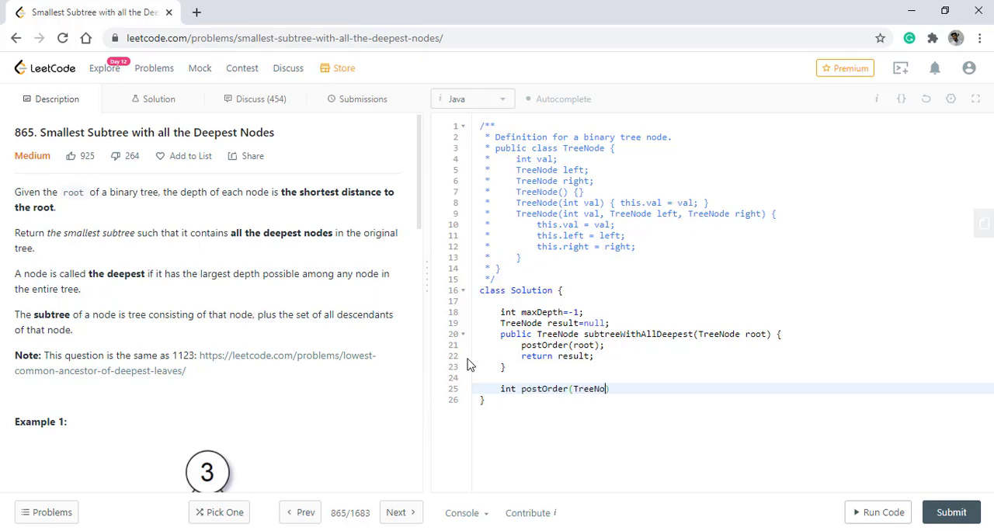
Define postOrder(TreeNode node, int depth), pass depth 0 at the call, and return depth for null nodes.
text(node){)
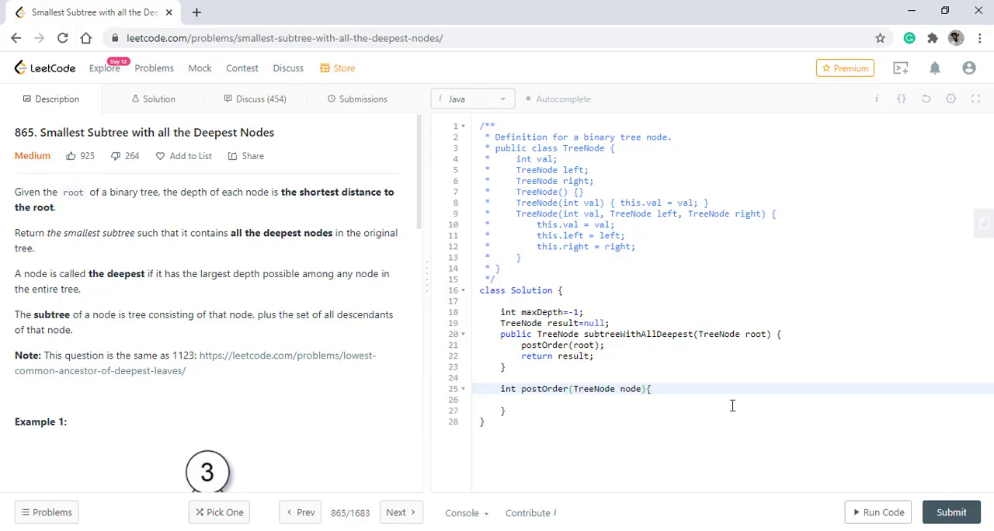
text(,)
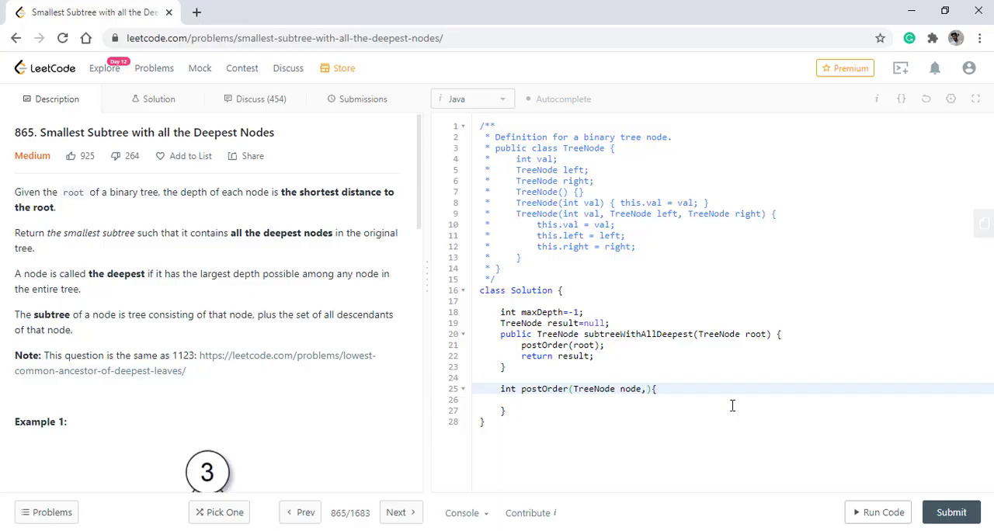
text(int depth)
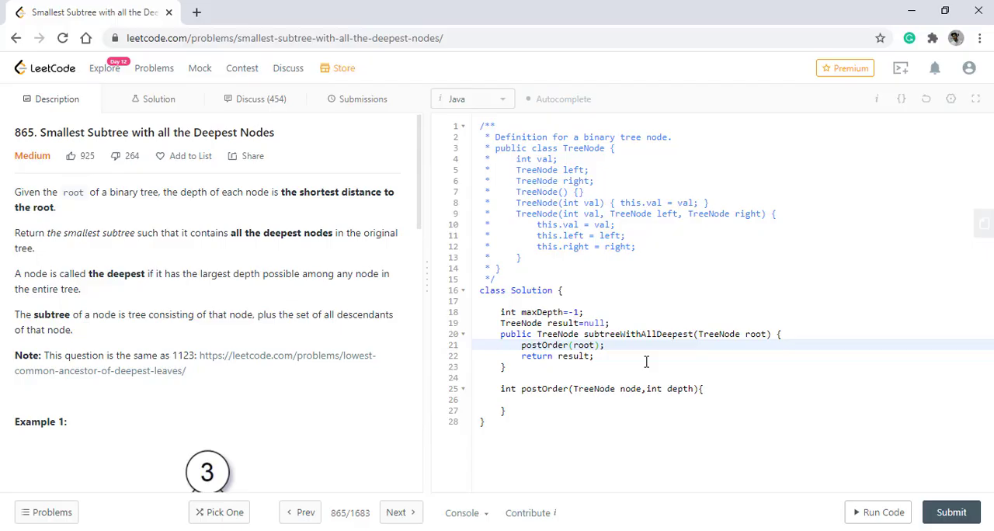
text(,0)
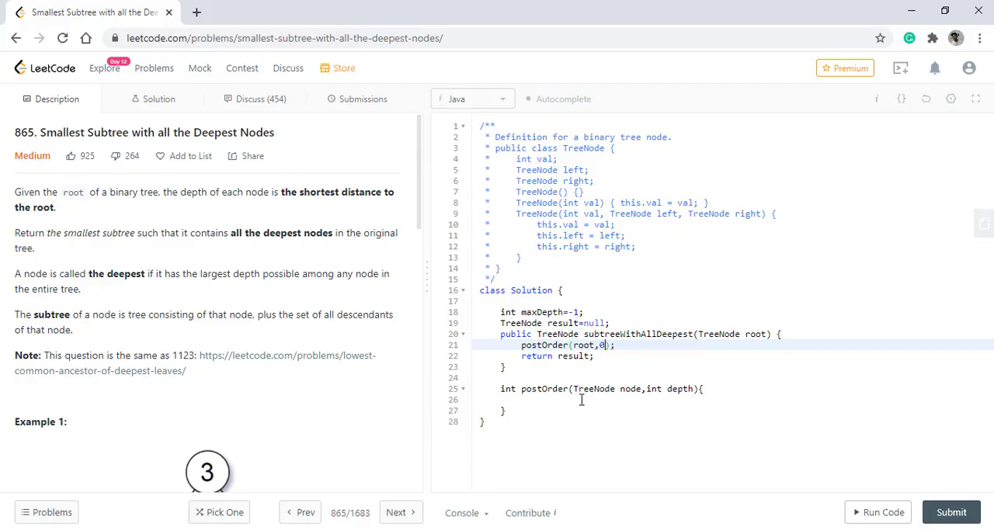
text(if(node))
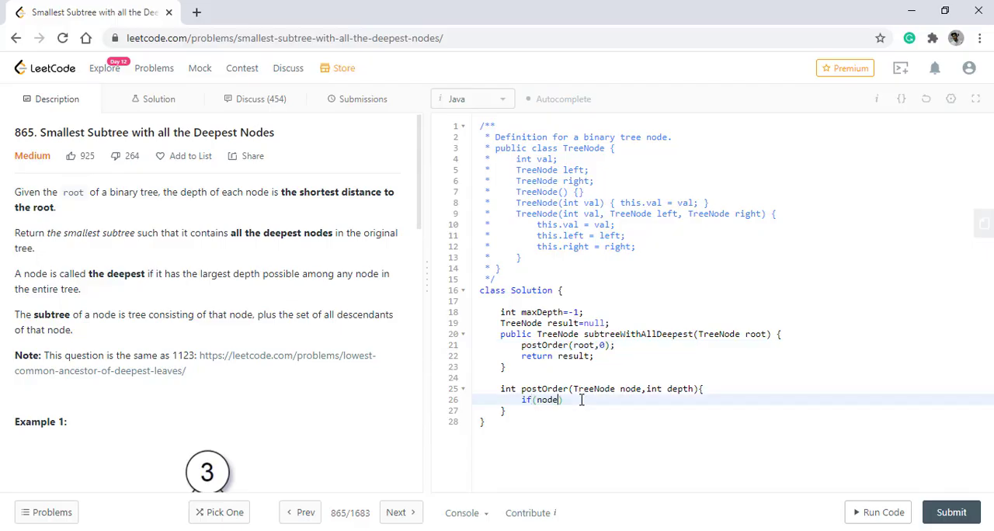
text(==null))
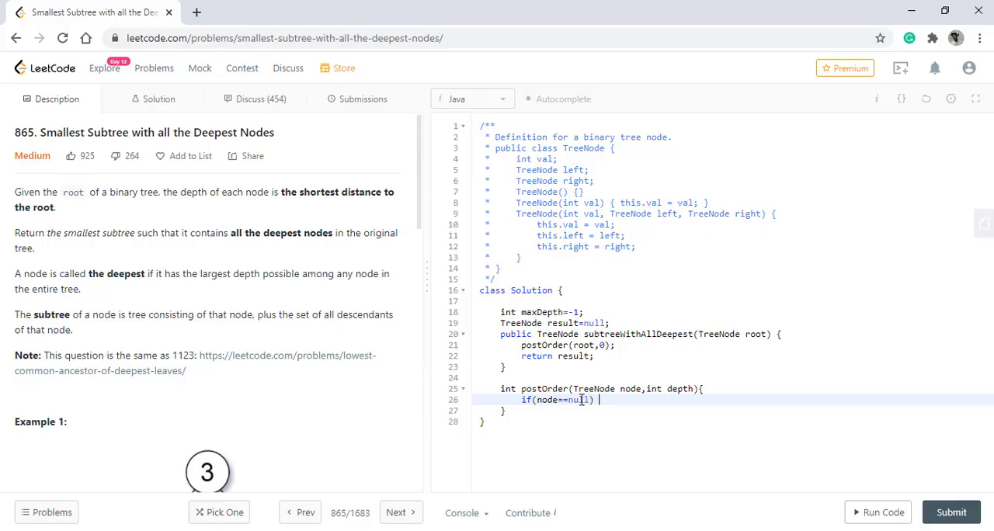
text(return depth;)
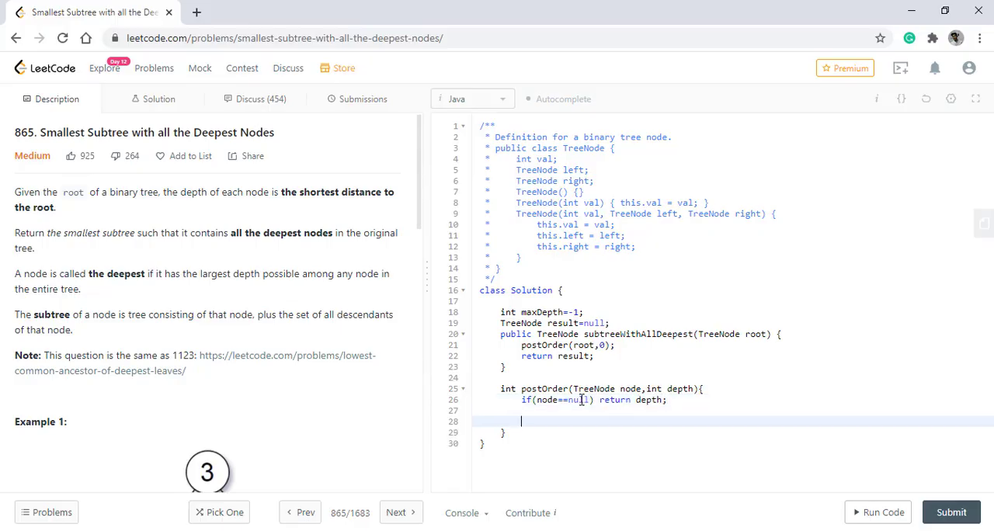
Compute int left=postOrder(node.left,depth+1) and int right=postOrder(node.right,depth+1).
text(int left=)
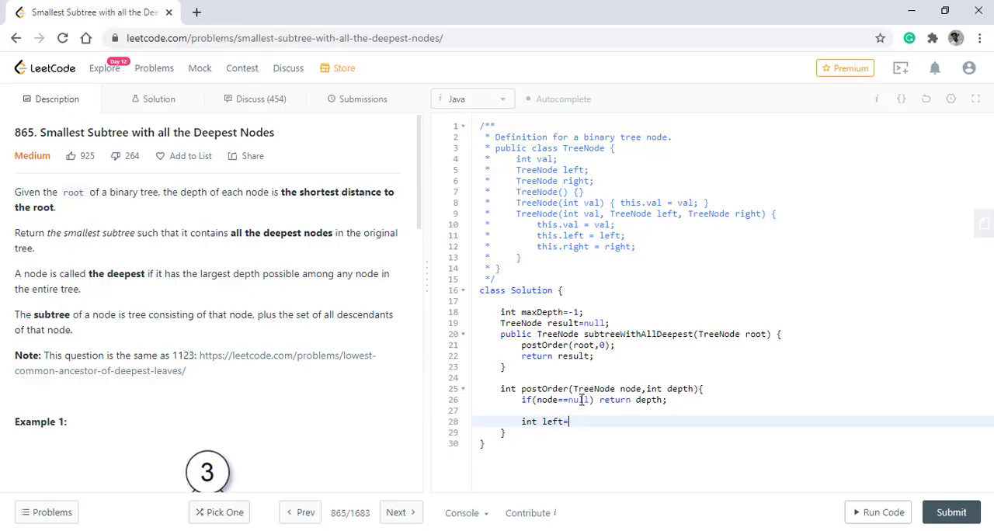
text(postOrde)
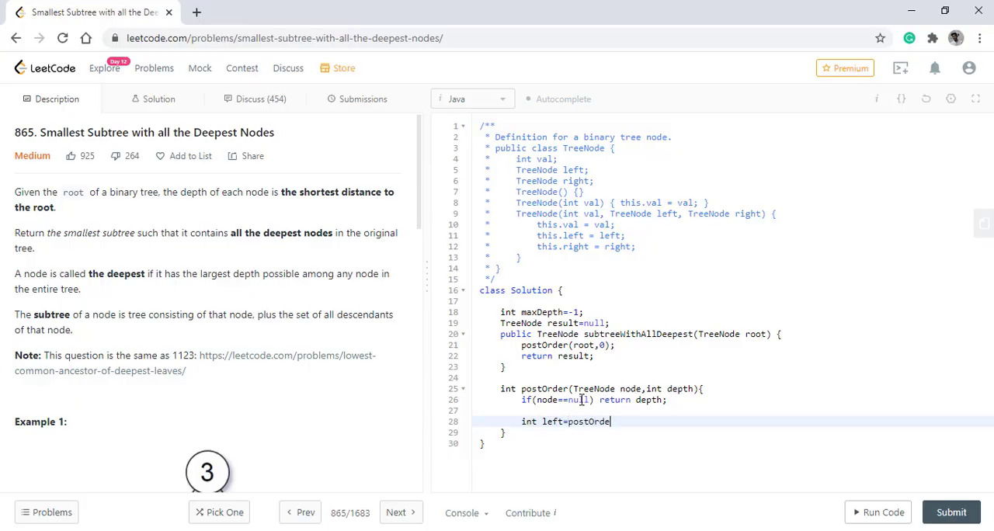
text(r(node.left,depth+1);)
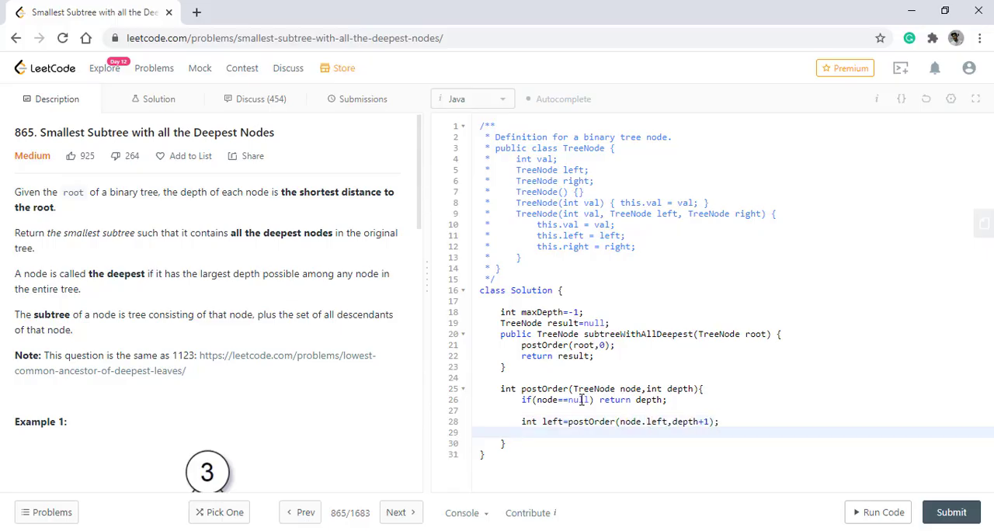
text(int right=po)
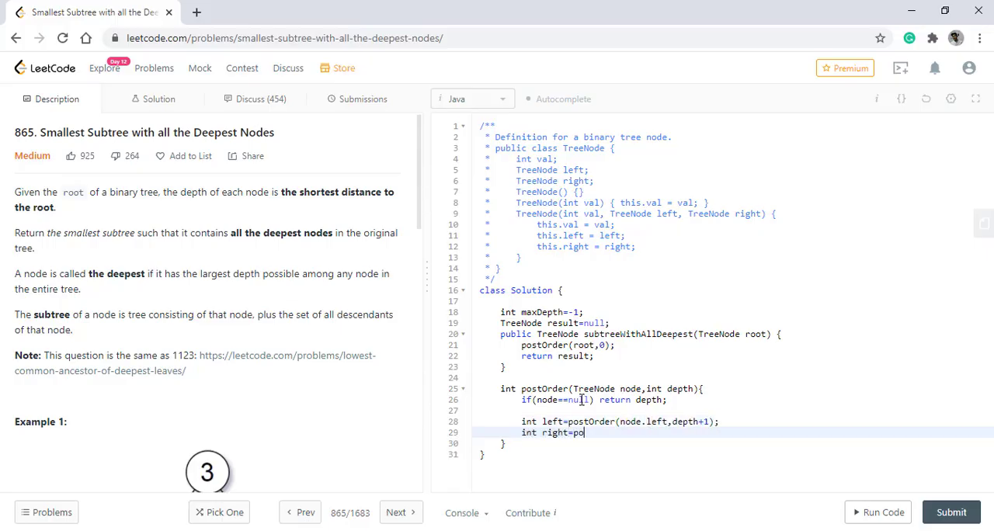
text(stOrder(node.right,depth+1);)
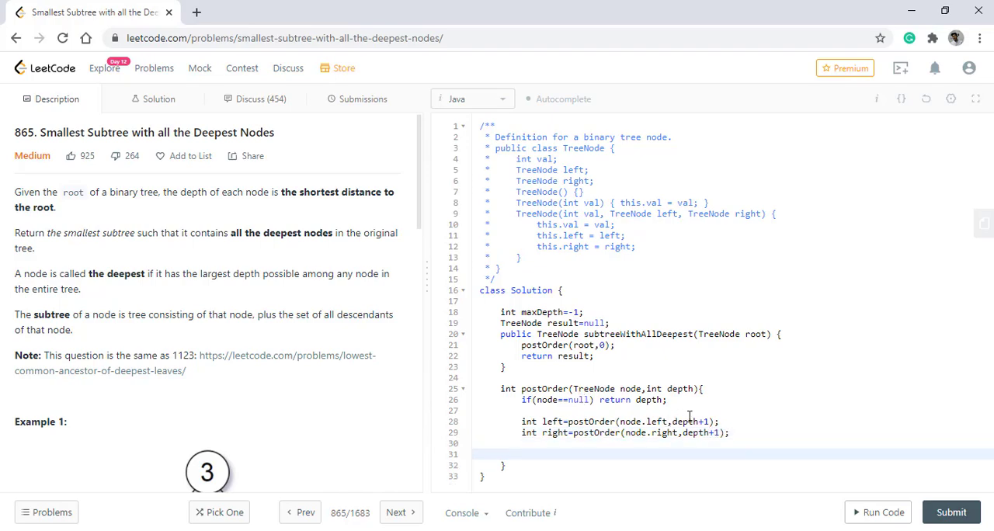
mouse_move(566, 421)
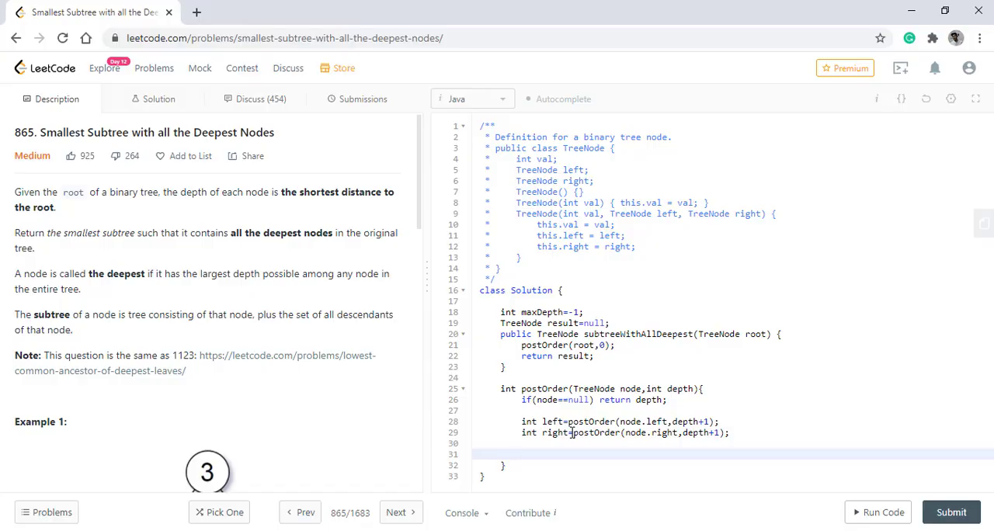
text(if)
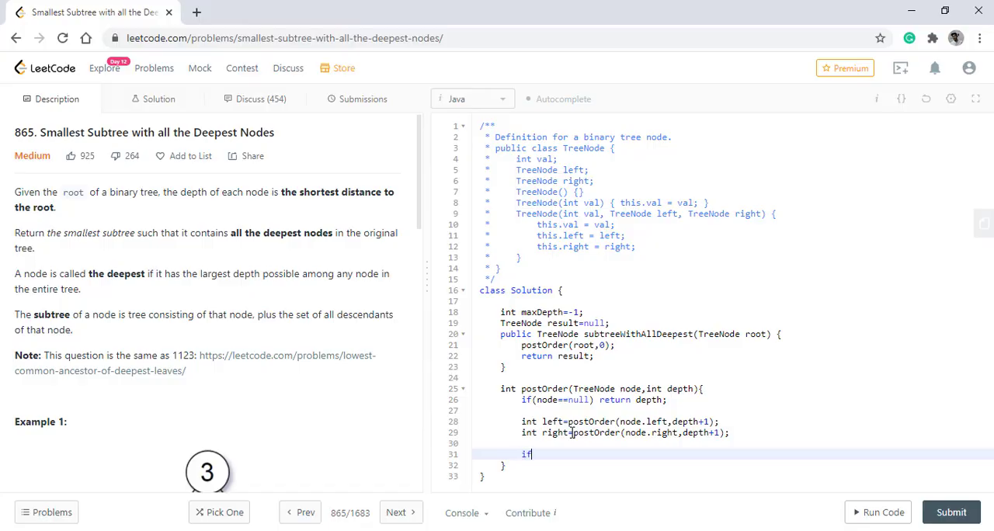
When left==right, set maxDepth=Math.max(maxDepth,left).
text((left==ri)
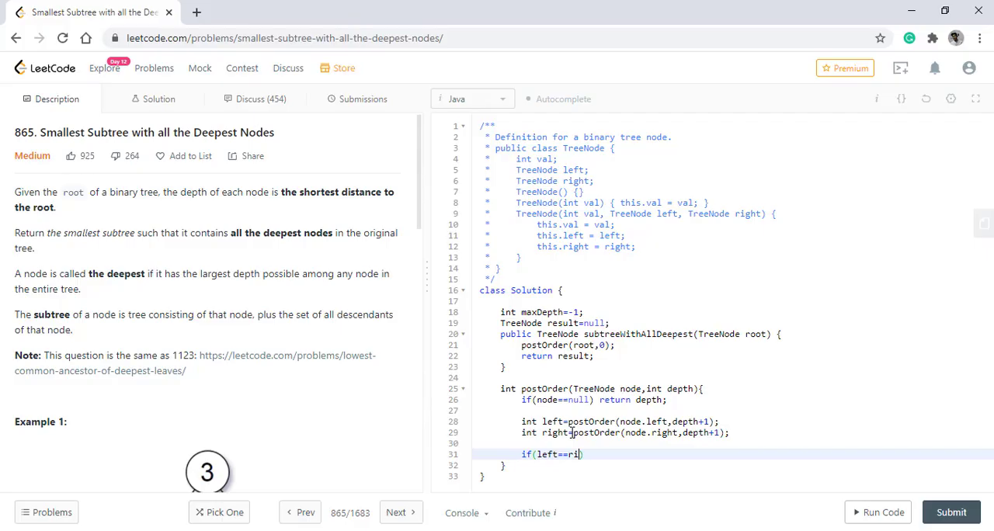
text(ght){)
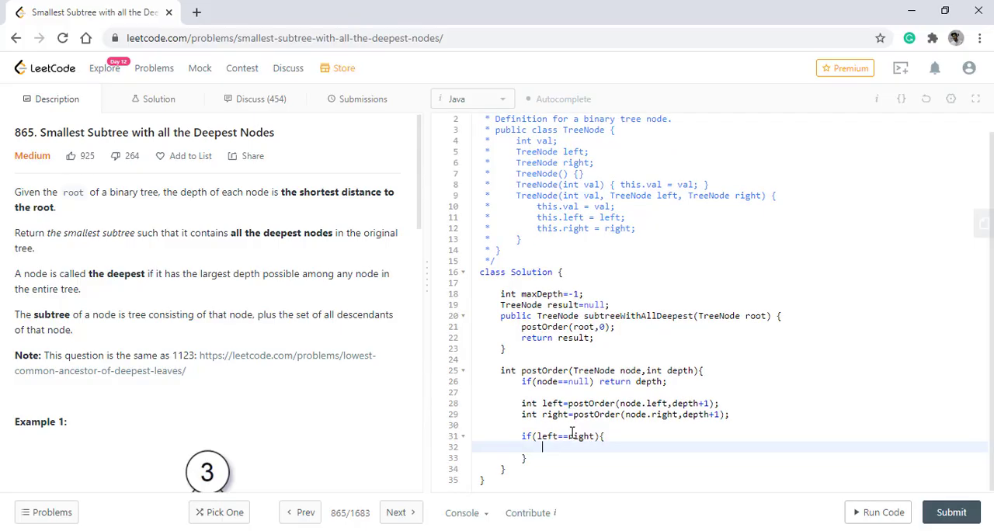
text(maxDepth=)
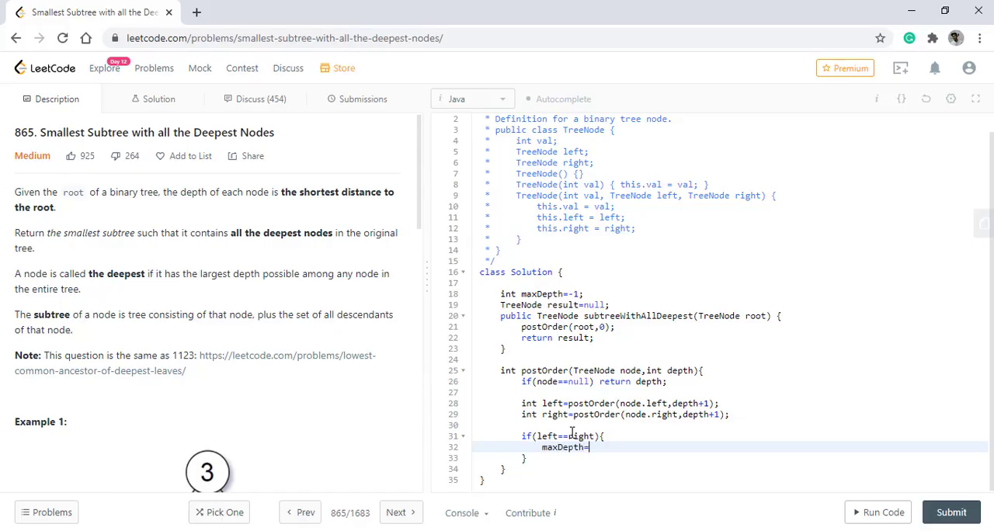
text(Math.max(maxDepth,l)
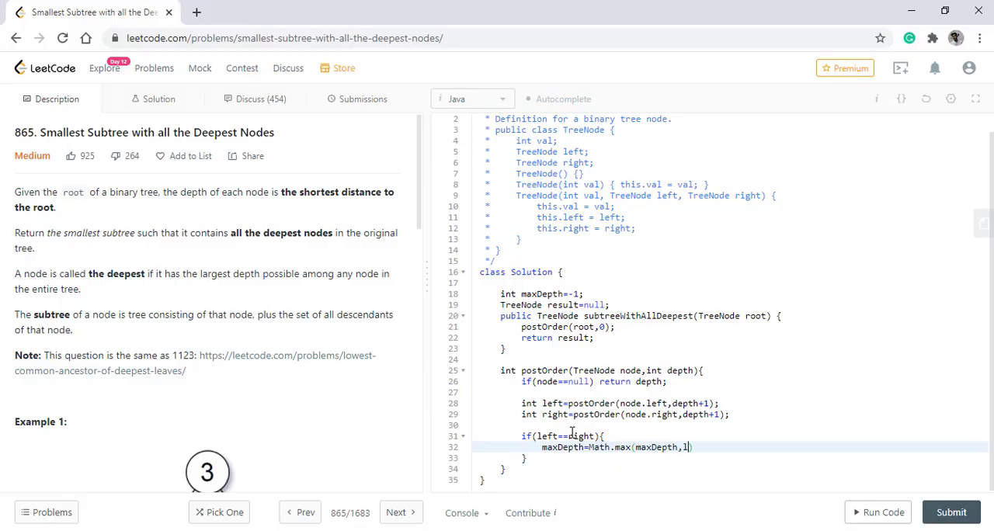
text(eft);)
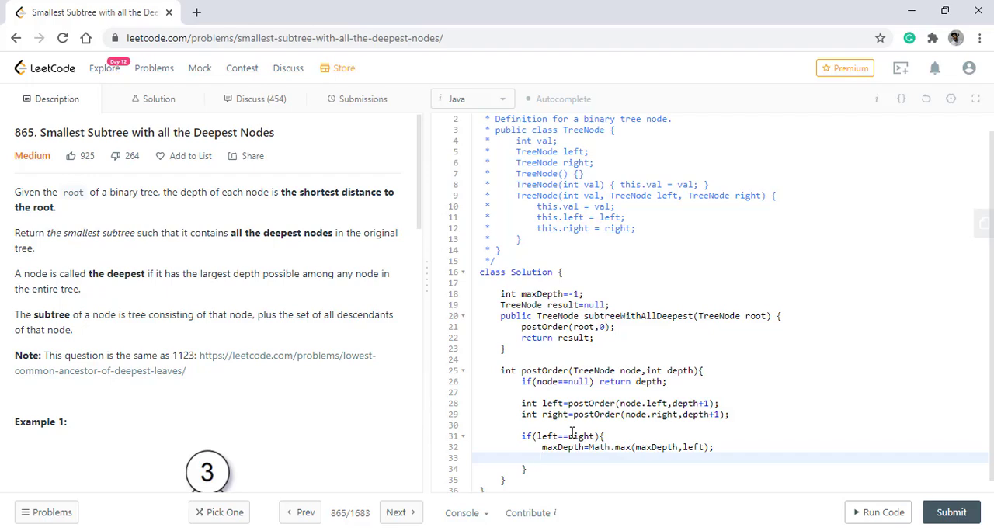
If maxDepth==left, record result=node.
text(if())
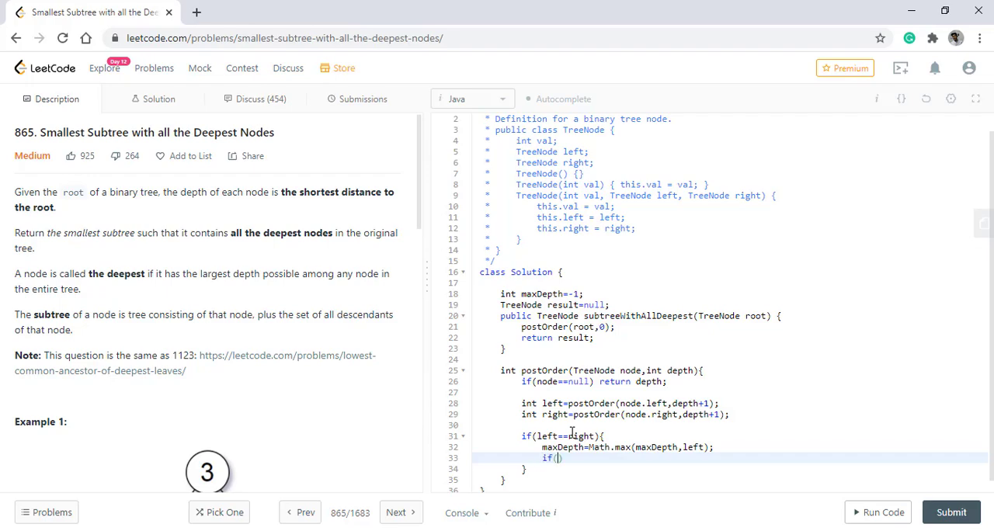
text(maxDepth==left)
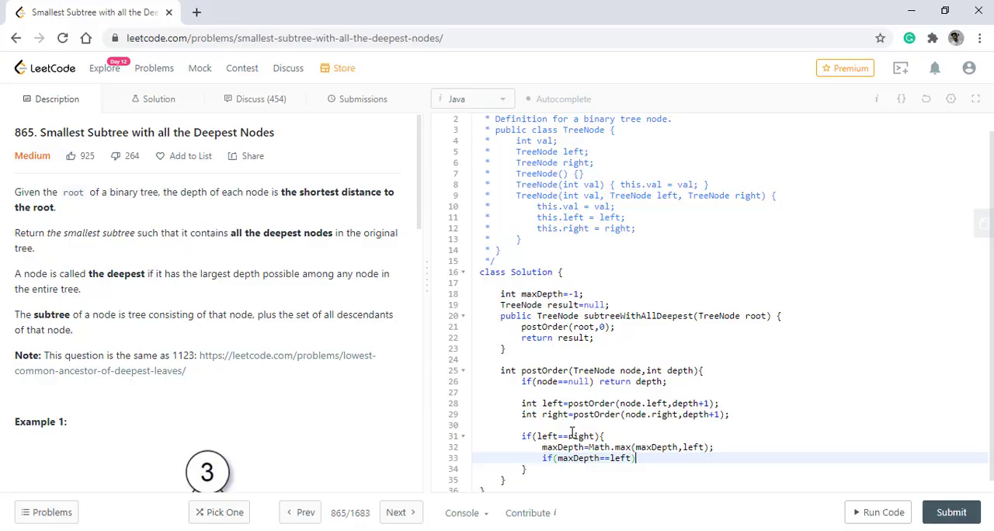
text({)
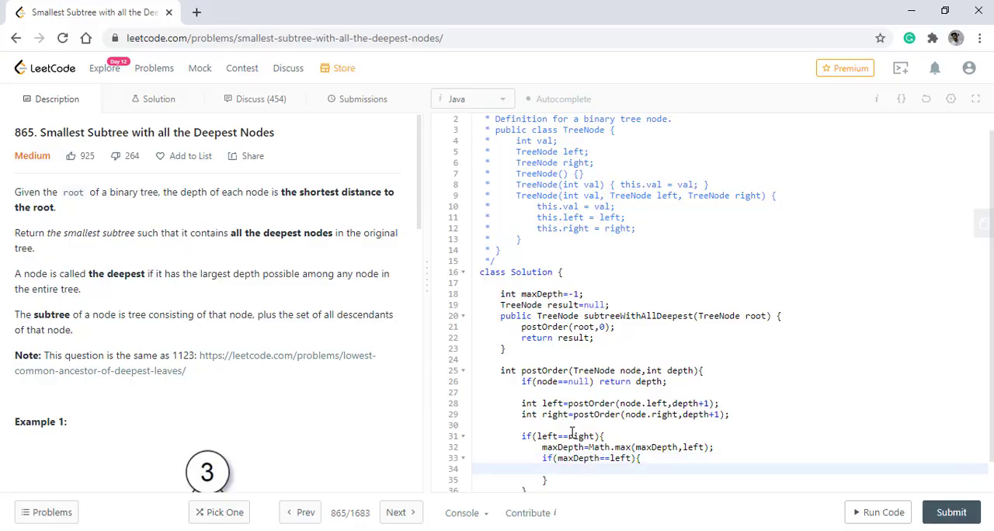
text(result=)
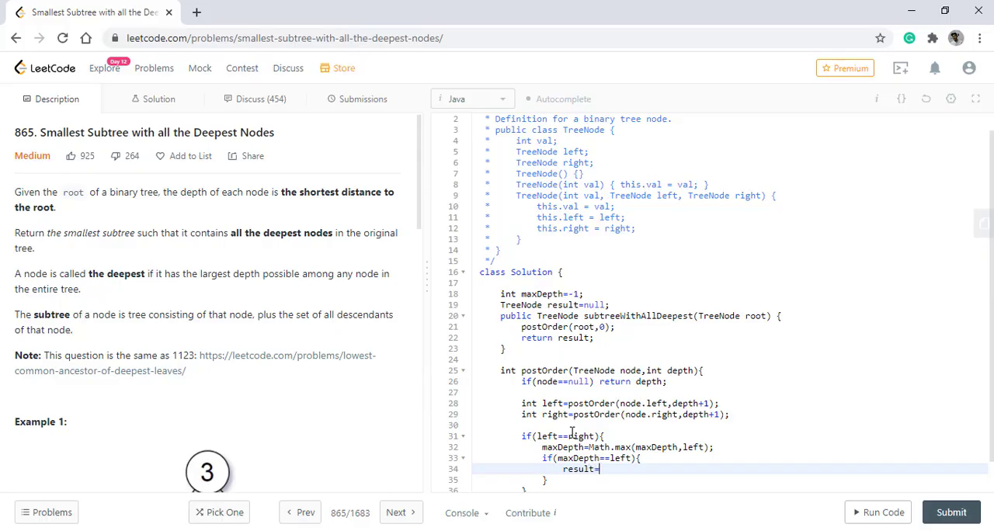
text(node;)
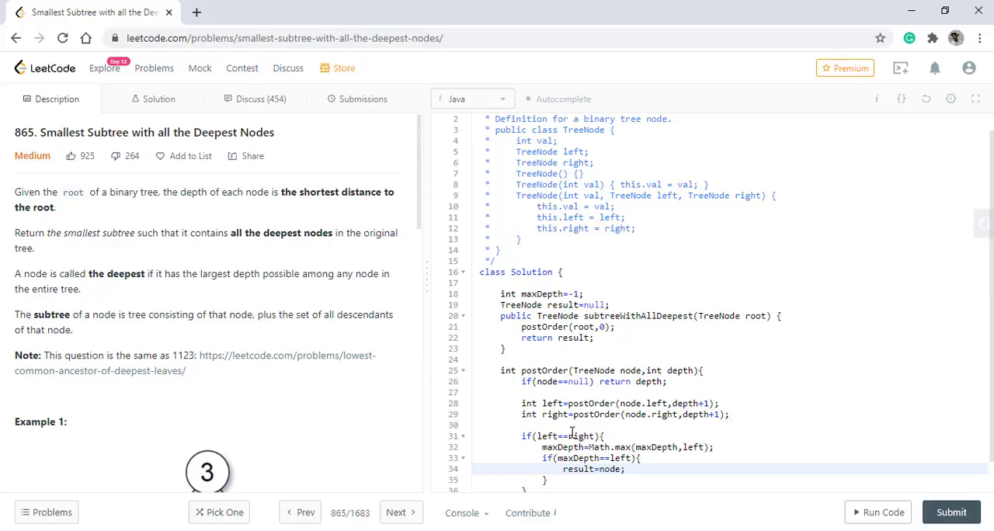
Return Math.max(left,right) from postOrder.
text(ret)
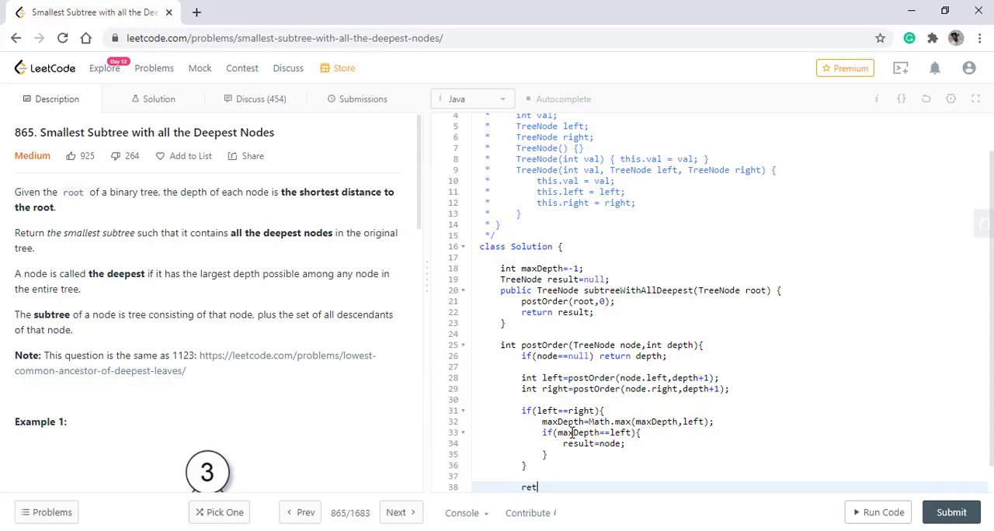
text(urn Math.max()
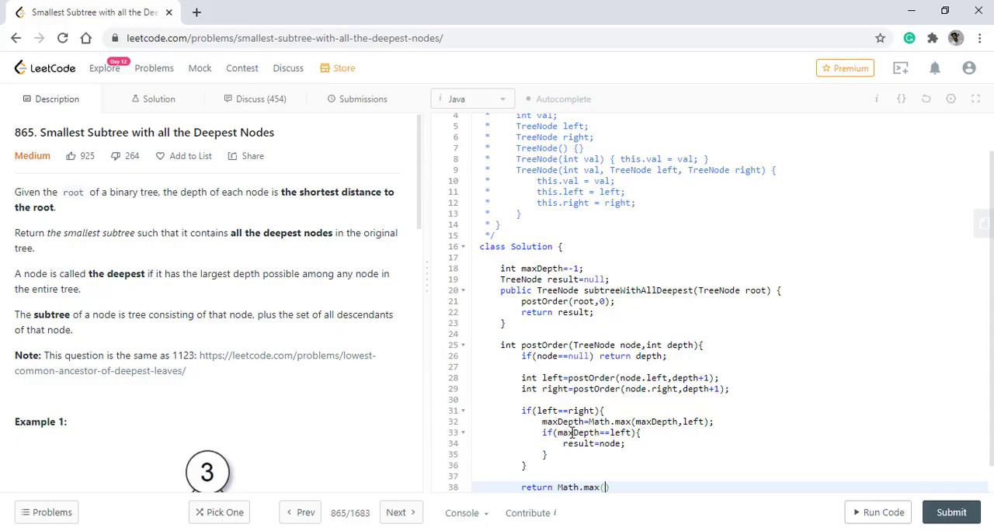
text(left,ri)
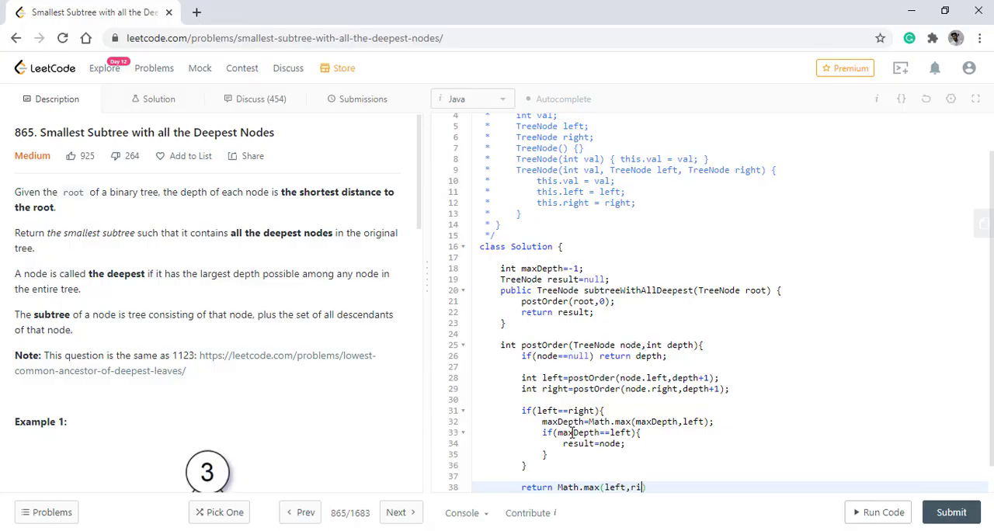
Run the solution on the example case, then submit it for an accepted result.
click(877, 512)
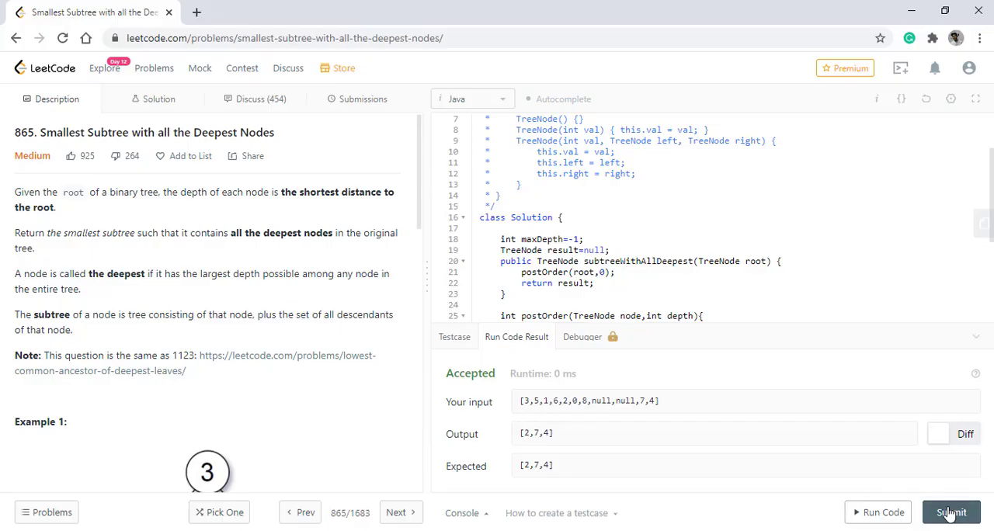
click(951, 512)
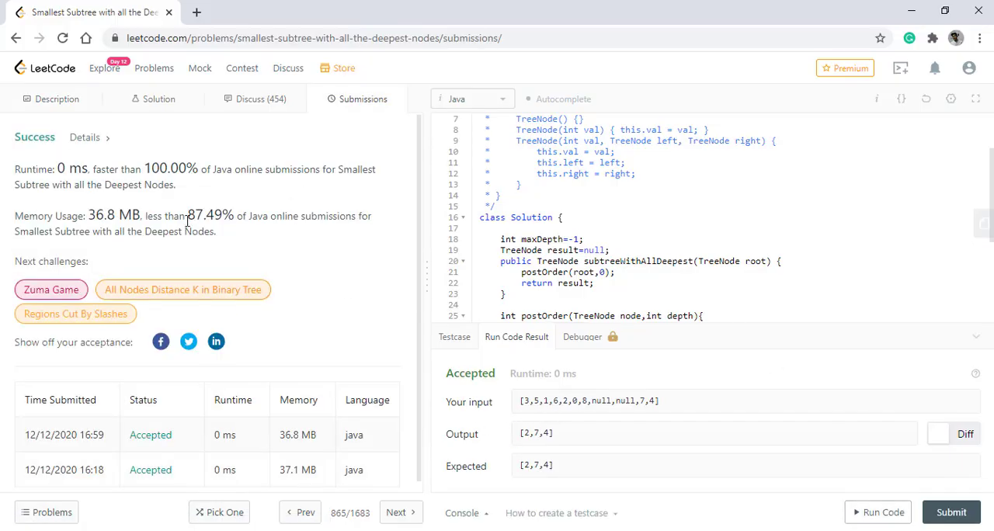